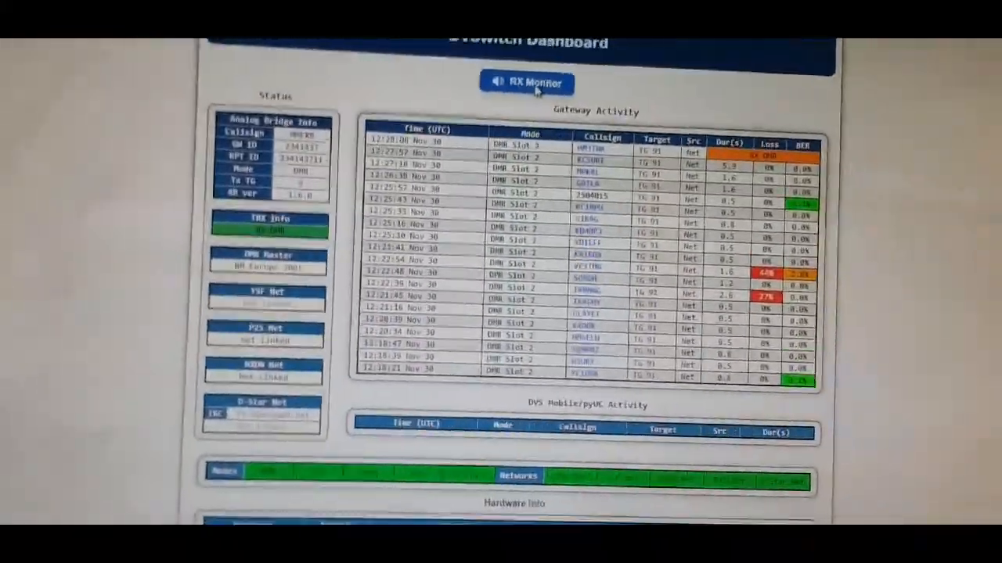
# Launch PuTTY from the Start menu search by entering 'pu'
pyautogui.scroll(-3)
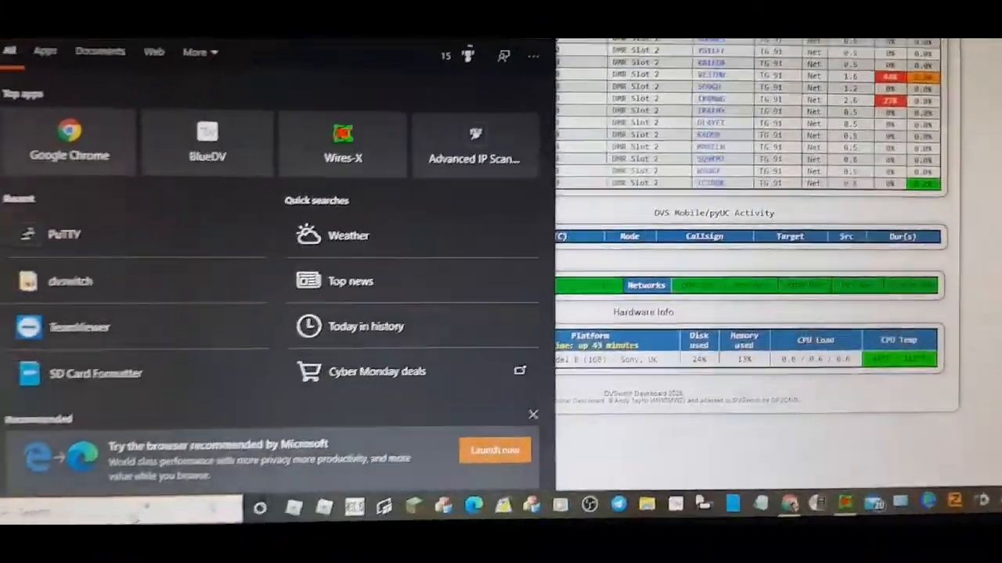
pyautogui.write('pu')
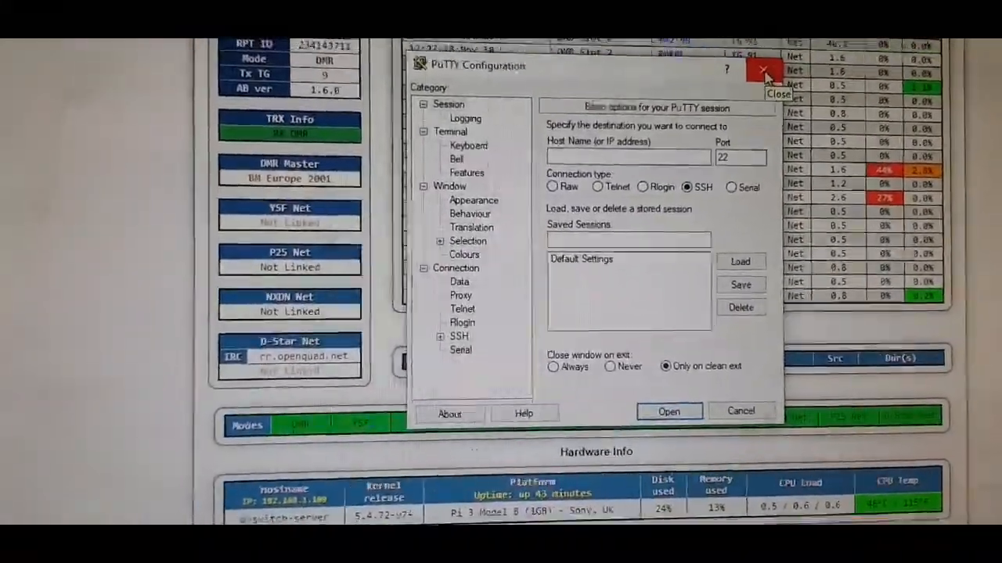
# Dismiss the PuTTY Configuration window without connecting, returning to the dashboard
pyautogui.click(757, 74)
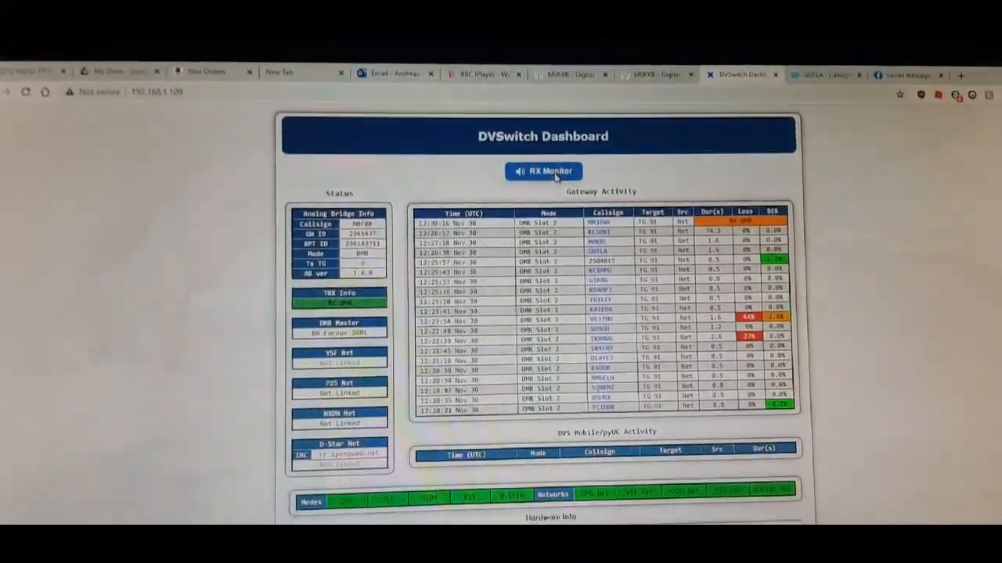
pyautogui.scroll(-3)
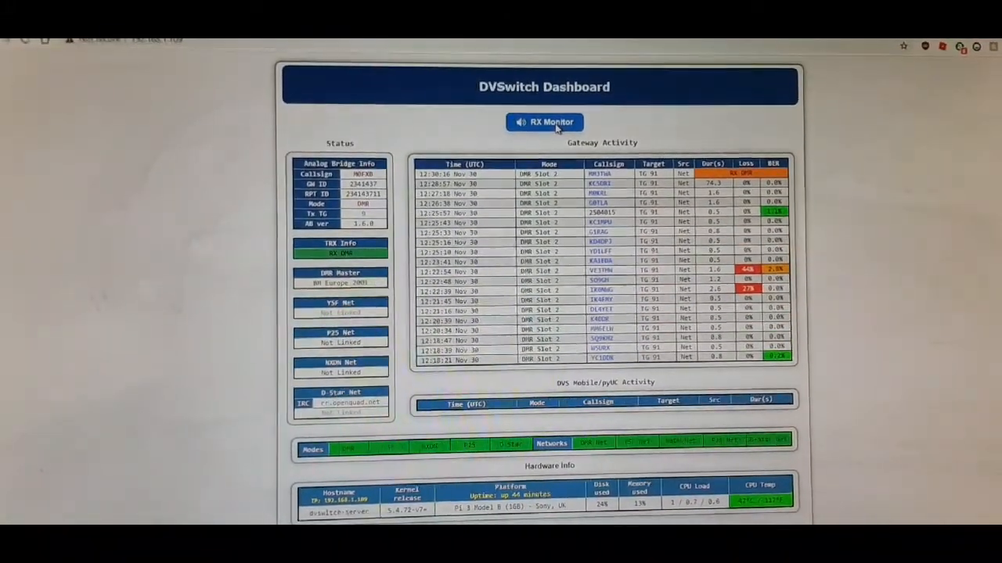